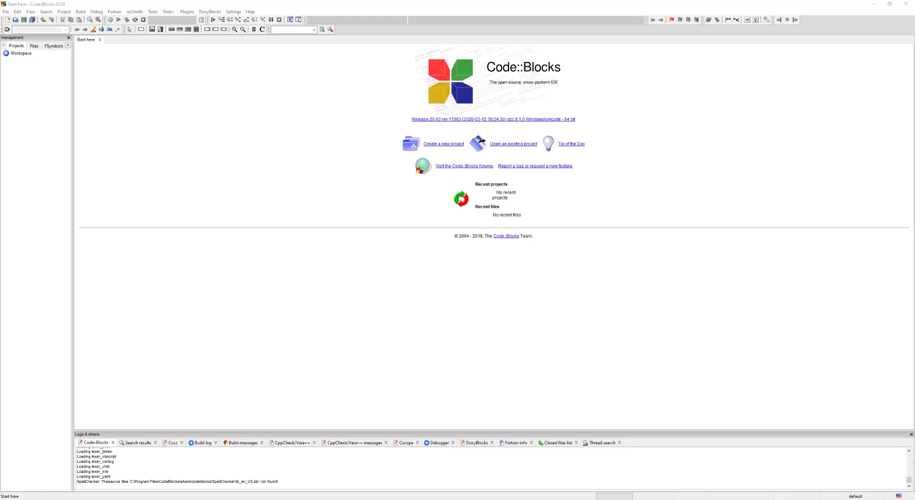
pyautogui.moveTo(82, 200)
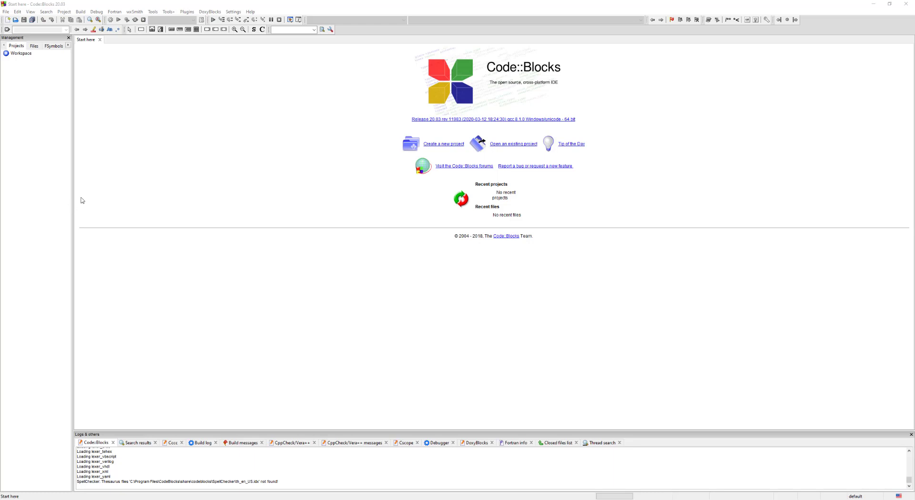
pyautogui.moveTo(189, 76)
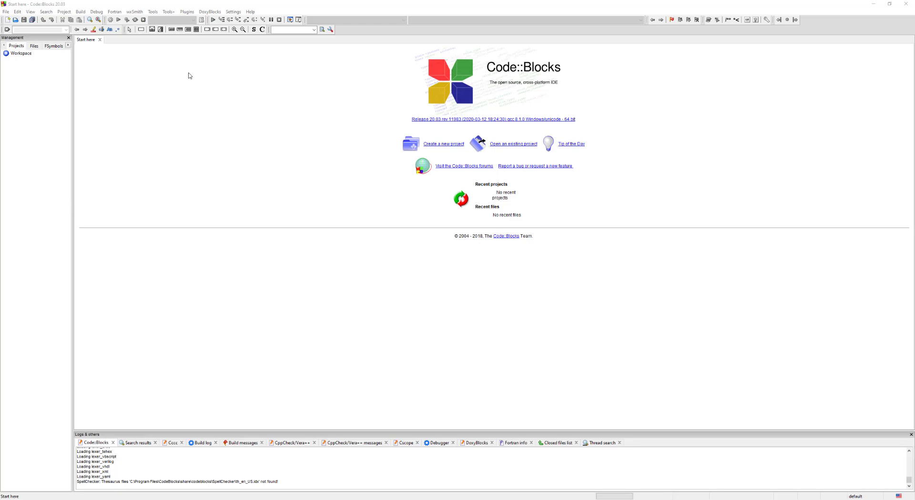
# Step: Bring up the Configure editor dialog on its general settings page
pyautogui.click(232, 12)
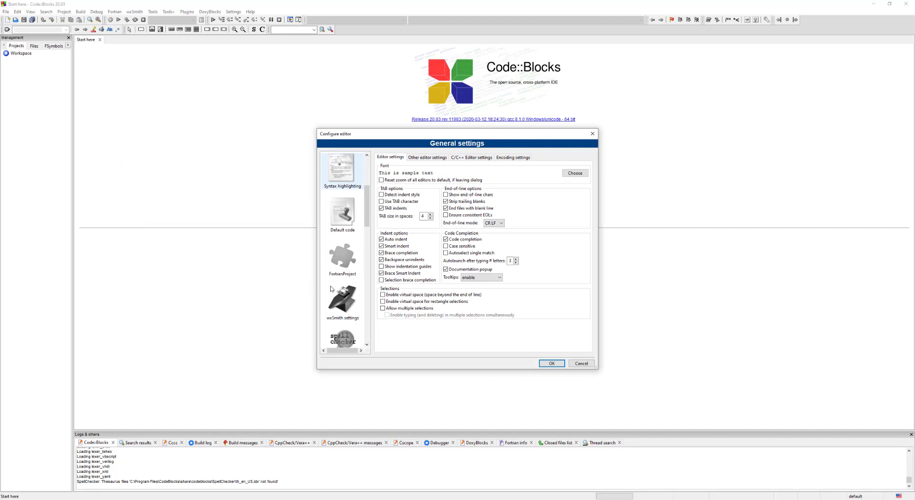
# Step: Review the Syntax highlighting colour themes (oblivion among them), then close the dialog
pyautogui.click(342, 169)
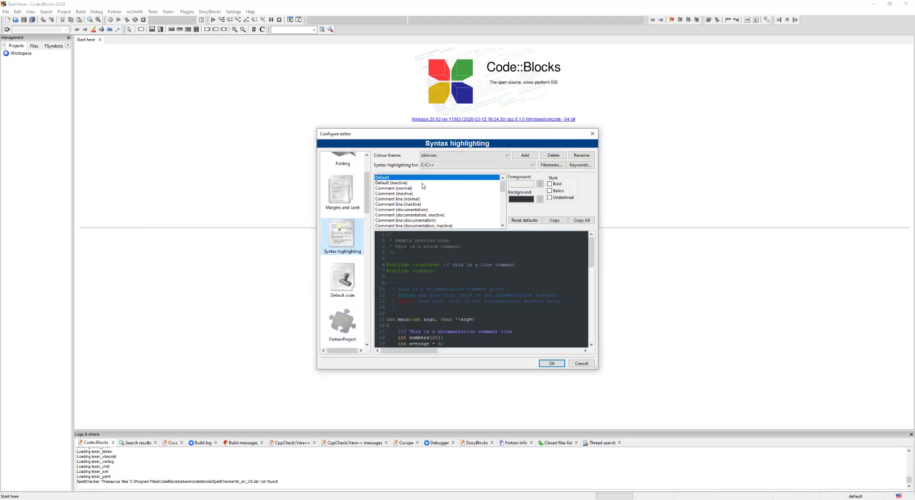
pyautogui.click(505, 156)
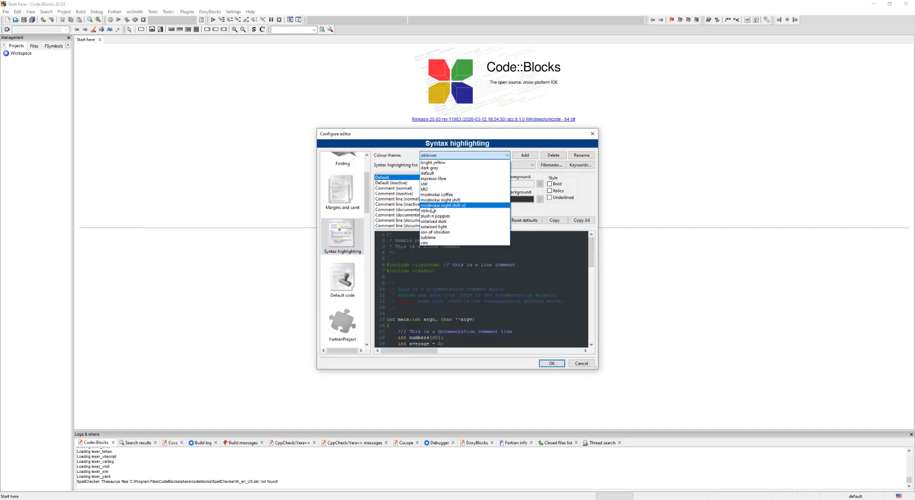
pyautogui.moveTo(434, 215)
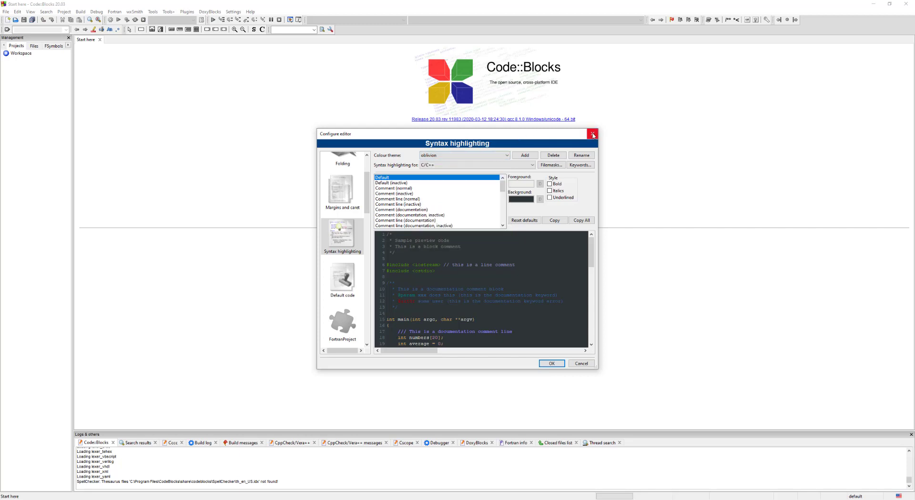
pyautogui.click(592, 134)
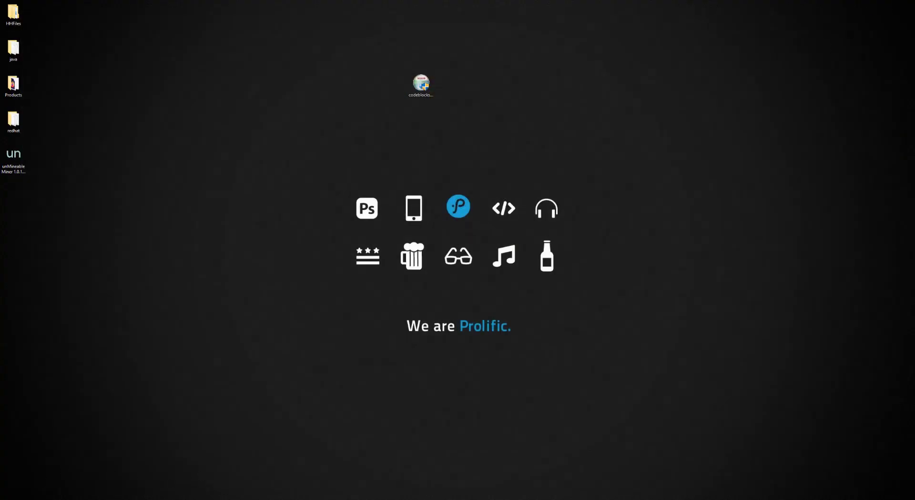
# Step: Find Control Panel via a 'contr' search and select CodeBlocks in Programs and Features
pyautogui.click(8, 496)
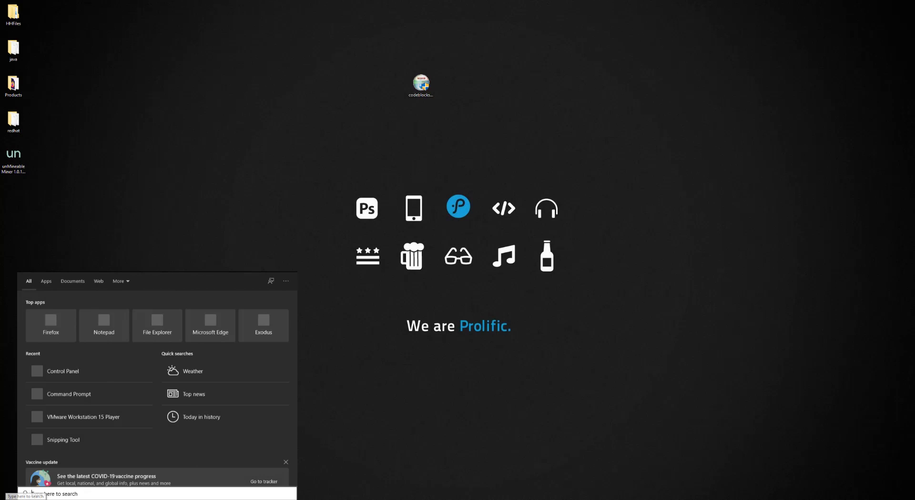
pyautogui.write('contr')
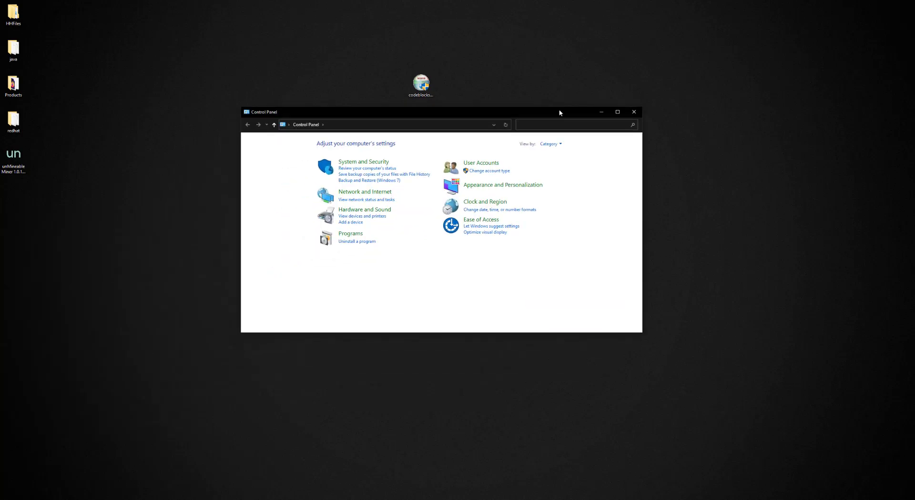
pyautogui.click(357, 241)
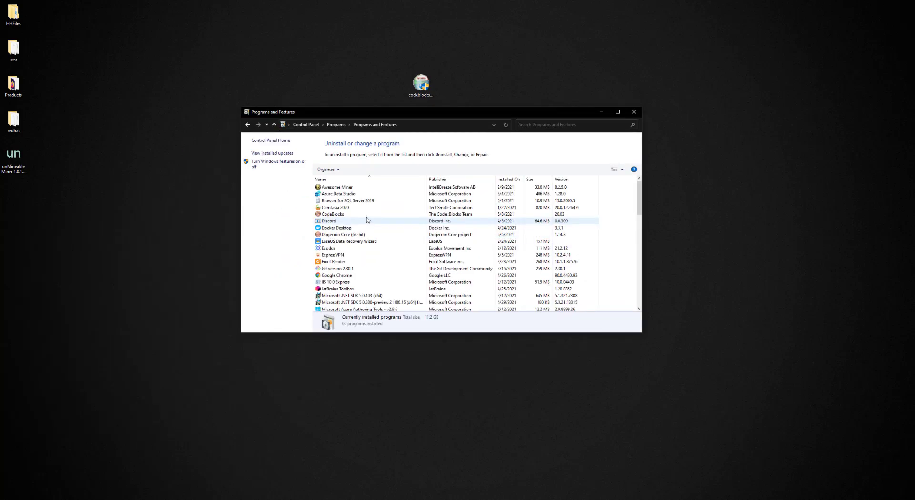
pyautogui.click(333, 214)
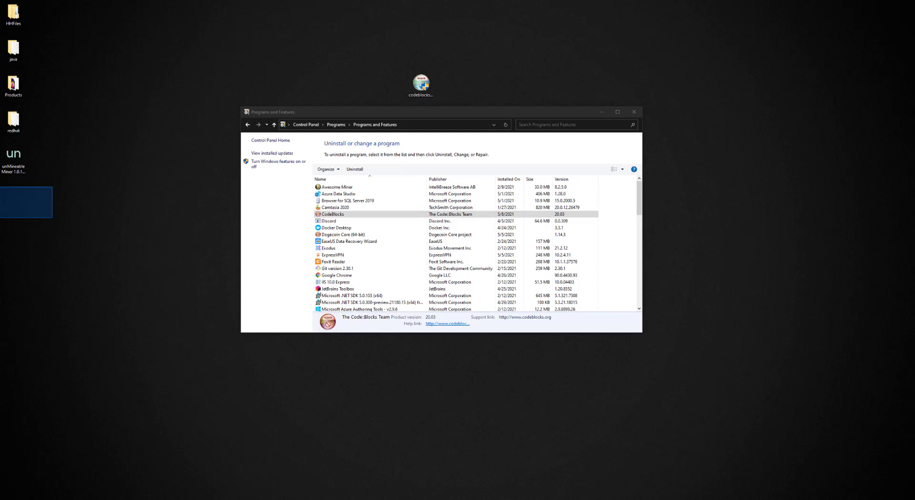
# Step: Run the CodeBlocks uninstaller to completion and close it
pyautogui.click(354, 168)
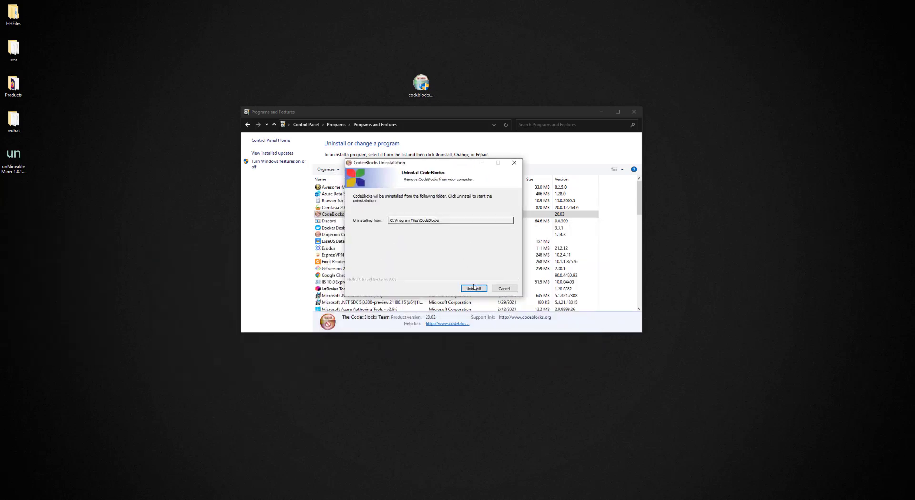
pyautogui.click(473, 288)
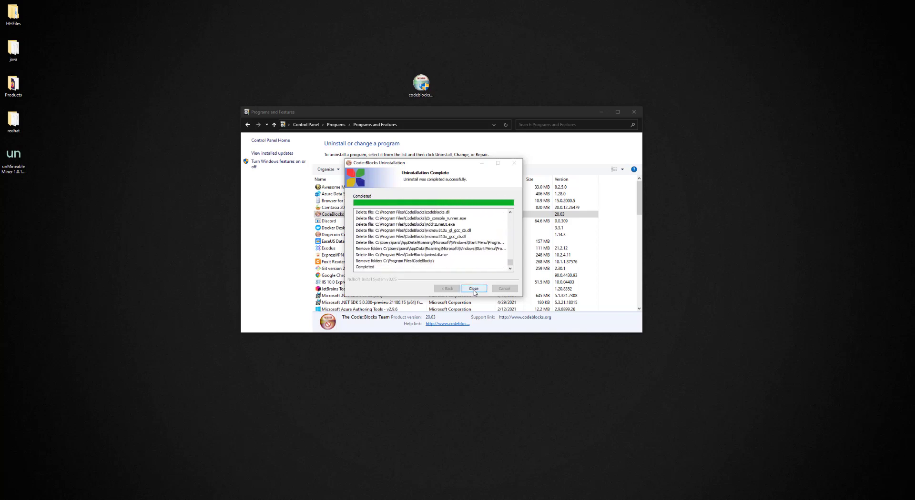
pyautogui.click(474, 289)
pyautogui.write('%')
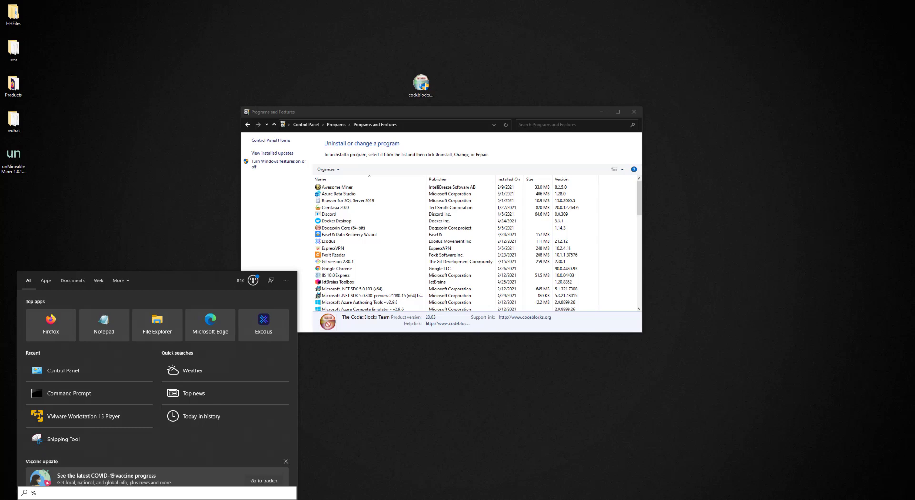
# Step: Delete the leftover CodeBlocks folder from %AppData%\Roaming and close File Explorer
pyautogui.write('appd')
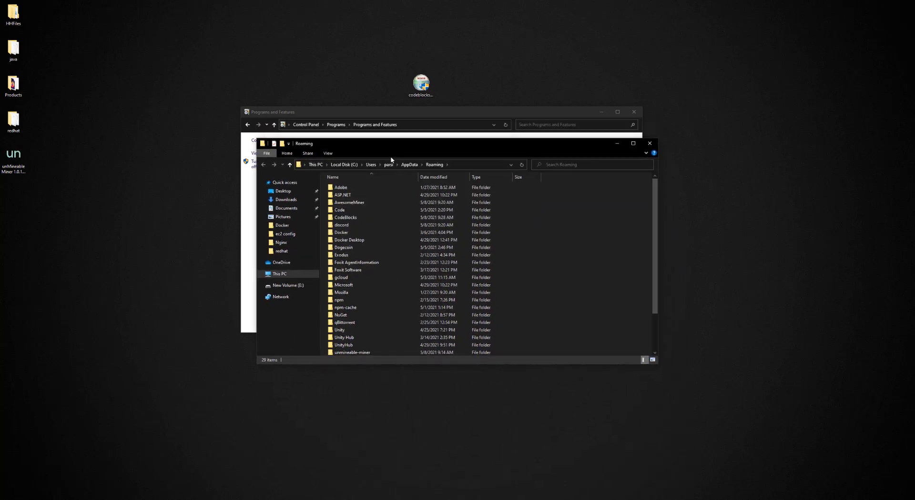
pyautogui.click(348, 202)
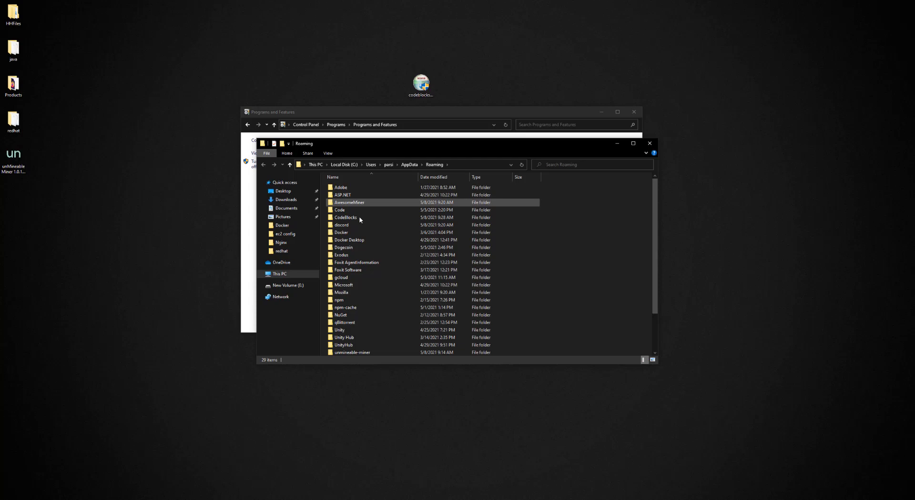
pyautogui.click(345, 217)
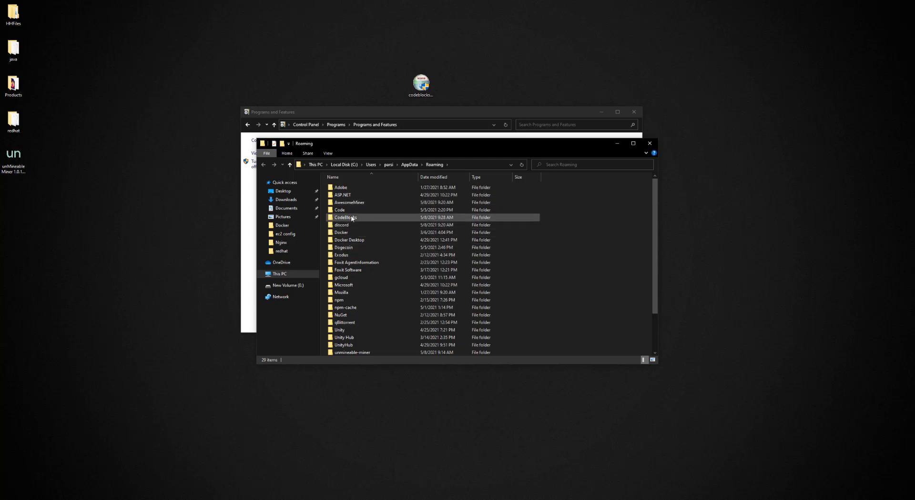
pyautogui.rightClick(344, 217)
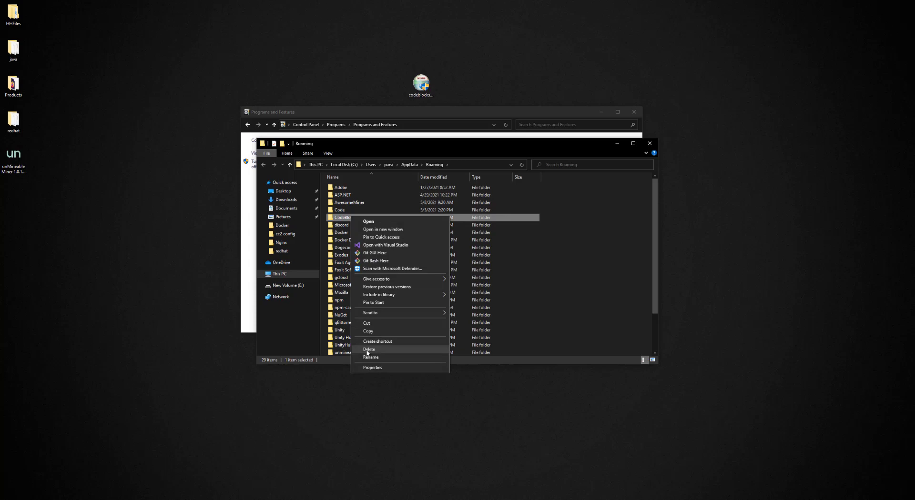
pyautogui.click(368, 350)
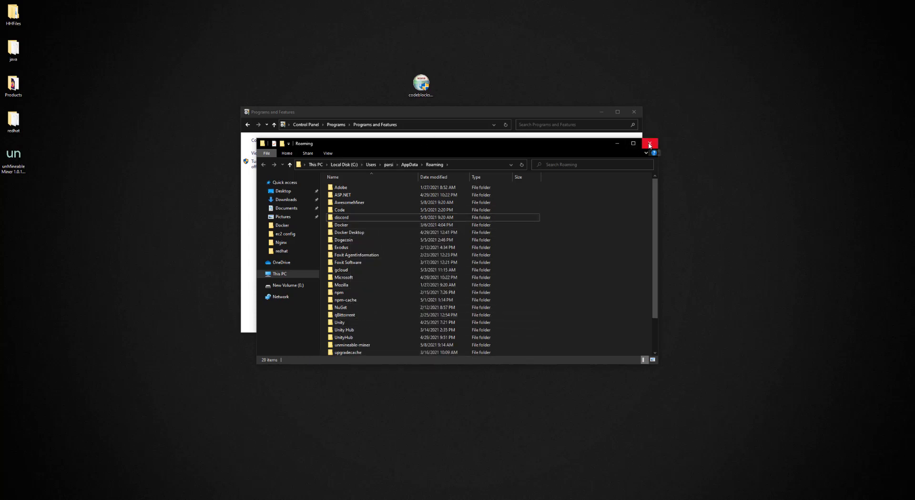
pyautogui.click(649, 144)
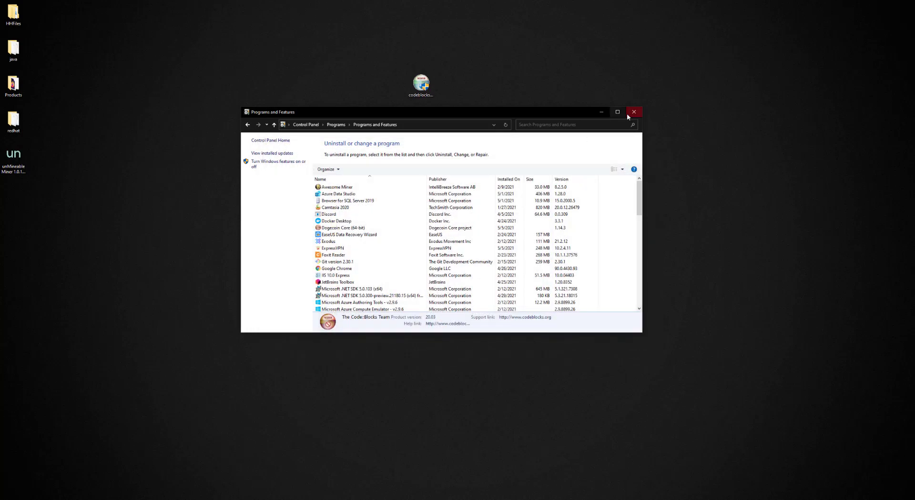
# Step: Close Programs and Features and launch the codeblocks setup file from the desktop
pyautogui.click(635, 111)
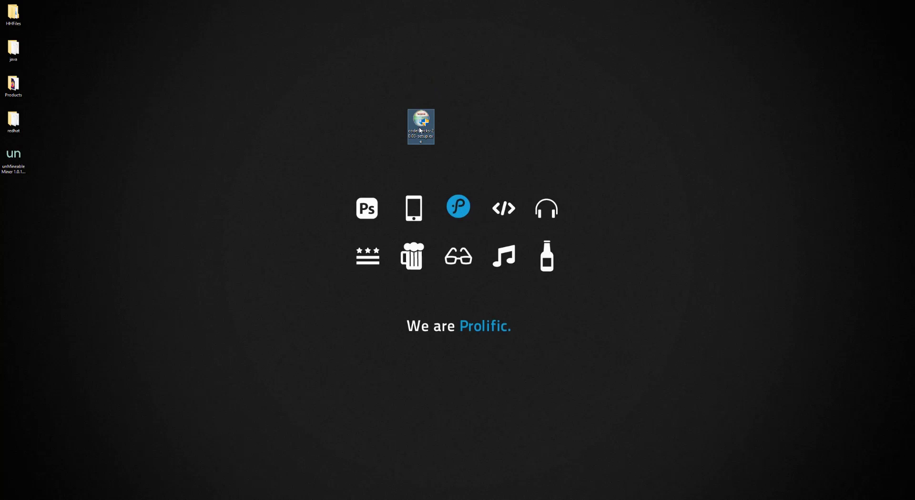
pyautogui.moveTo(421, 119)
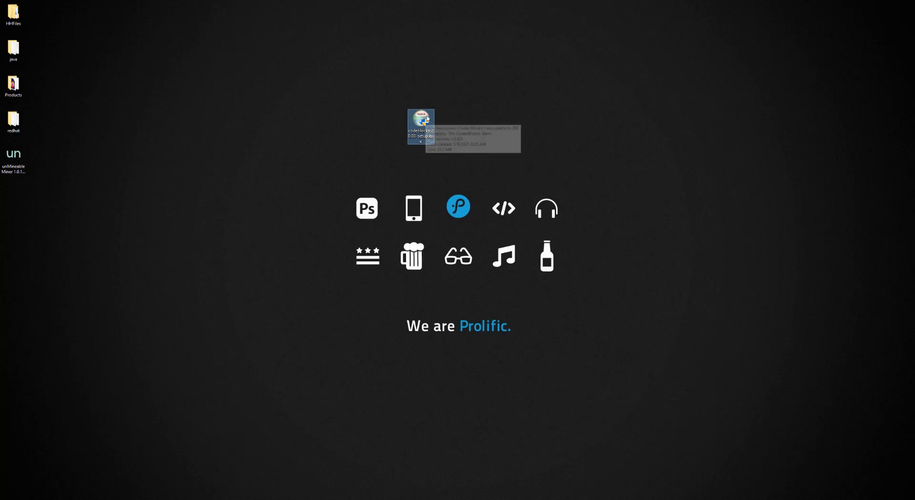
pyautogui.moveTo(421, 116)
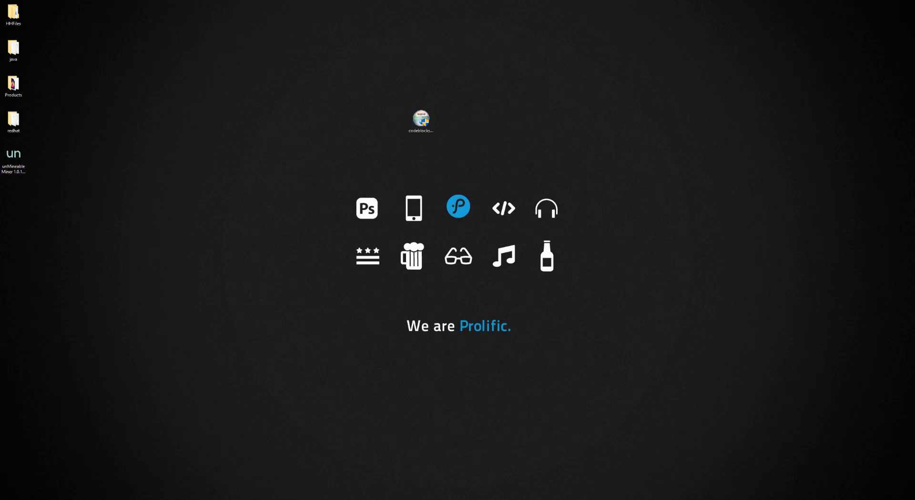
pyautogui.doubleClick(420, 118)
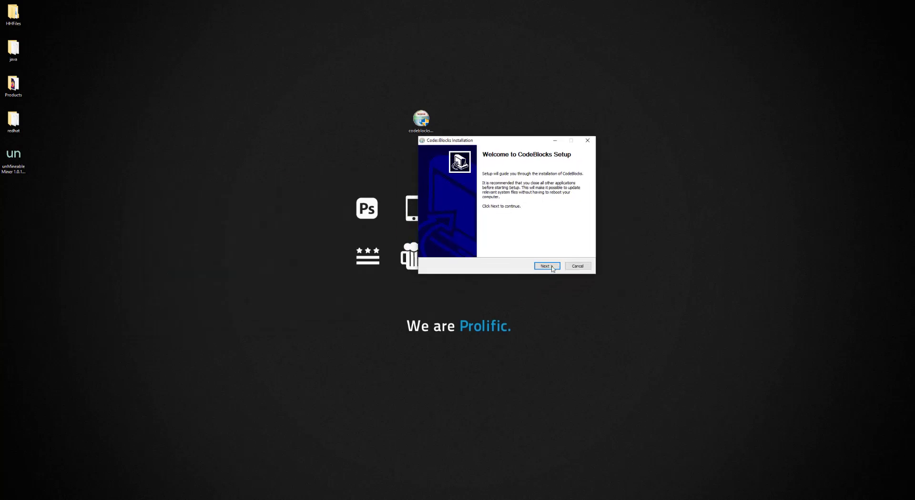
# Step: Install with default components, let Code::Blocks run, and maximize its window
pyautogui.click(545, 266)
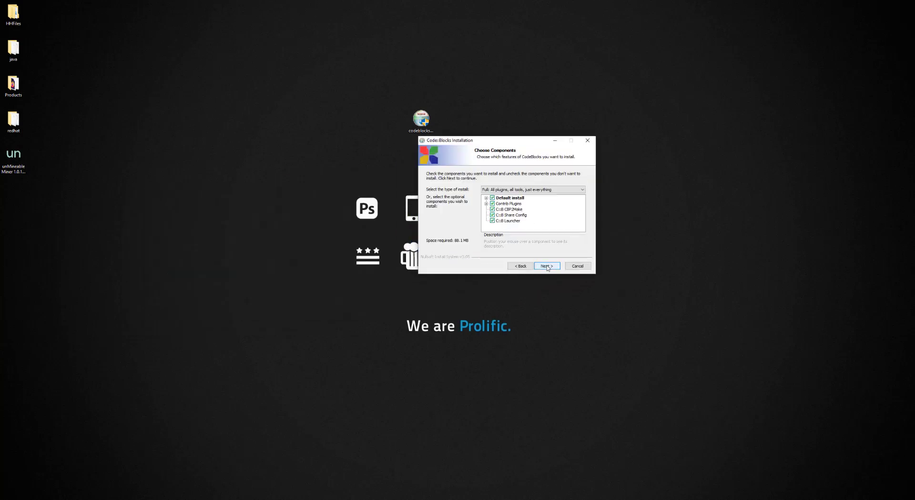
pyautogui.click(546, 266)
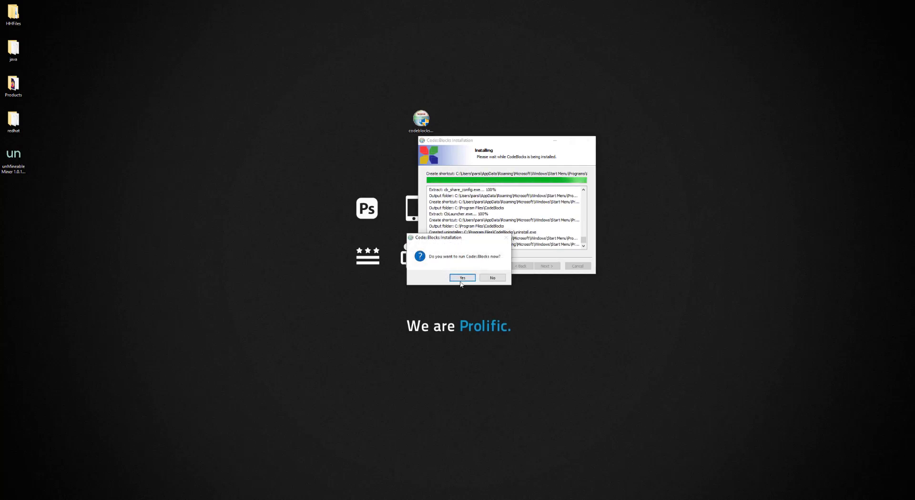
pyautogui.click(462, 277)
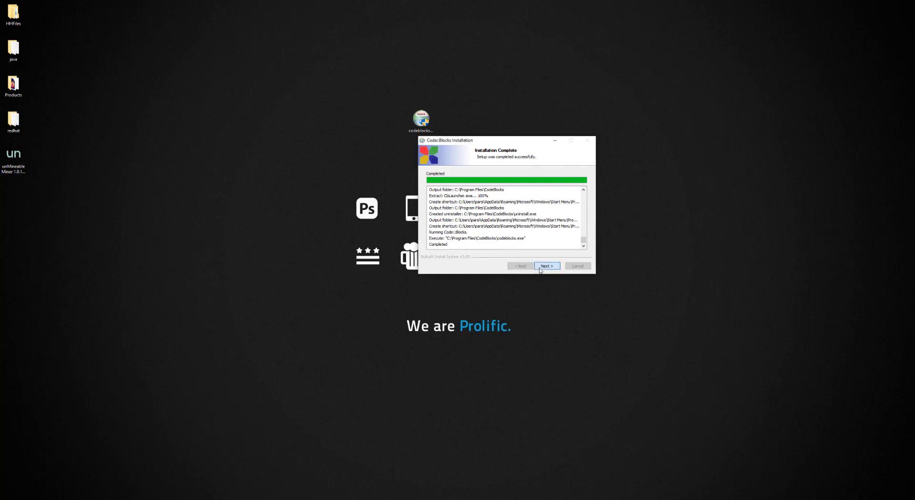
pyautogui.click(546, 266)
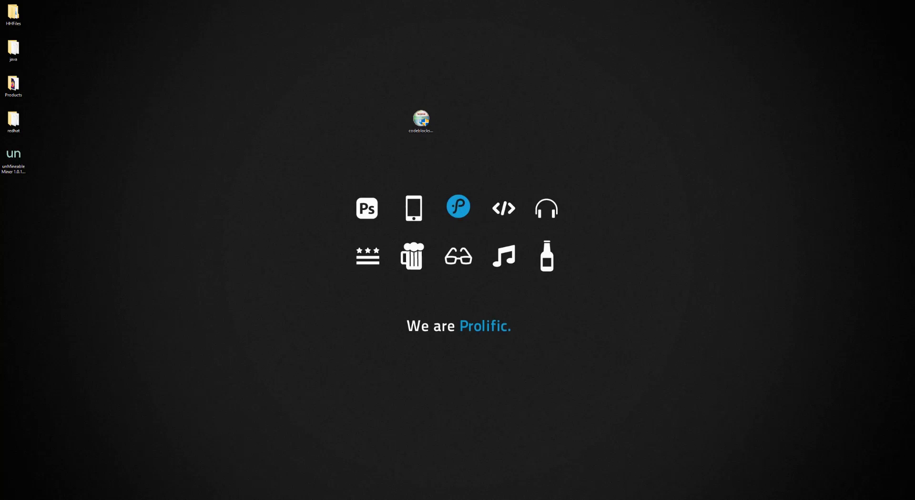
pyautogui.doubleClick(420, 118)
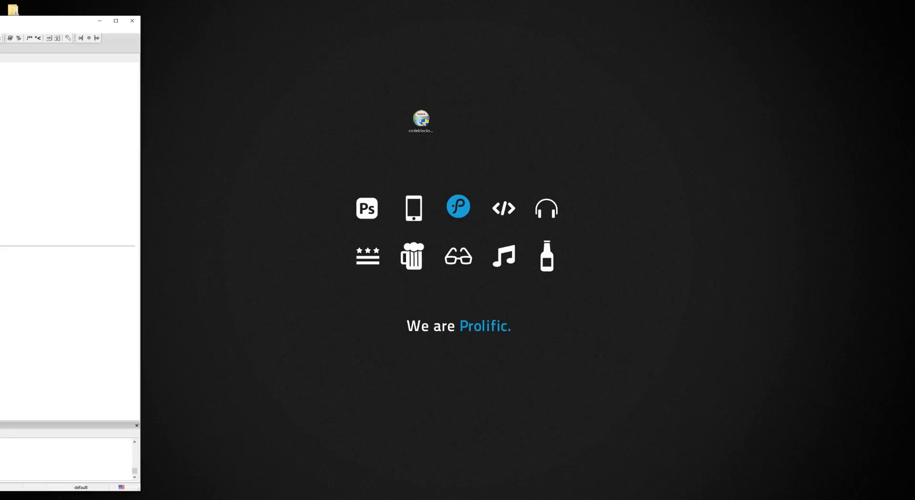
pyautogui.doubleClick(420, 118)
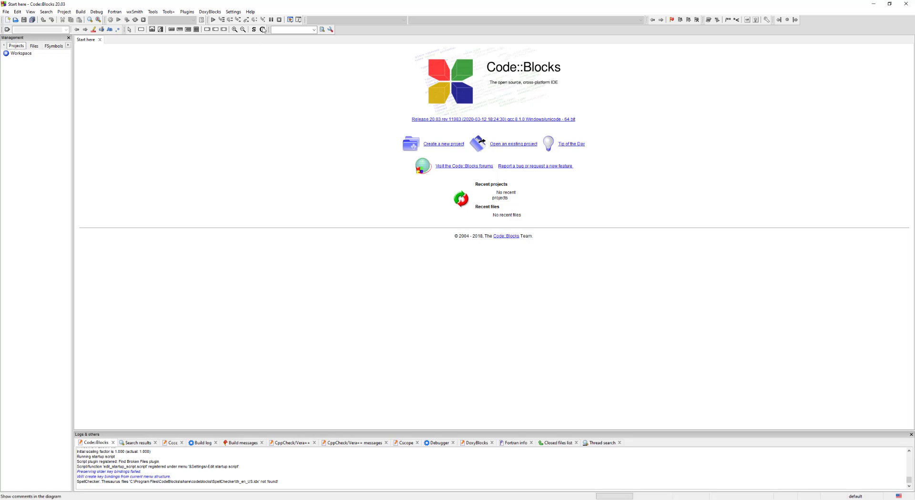
pyautogui.click(232, 12)
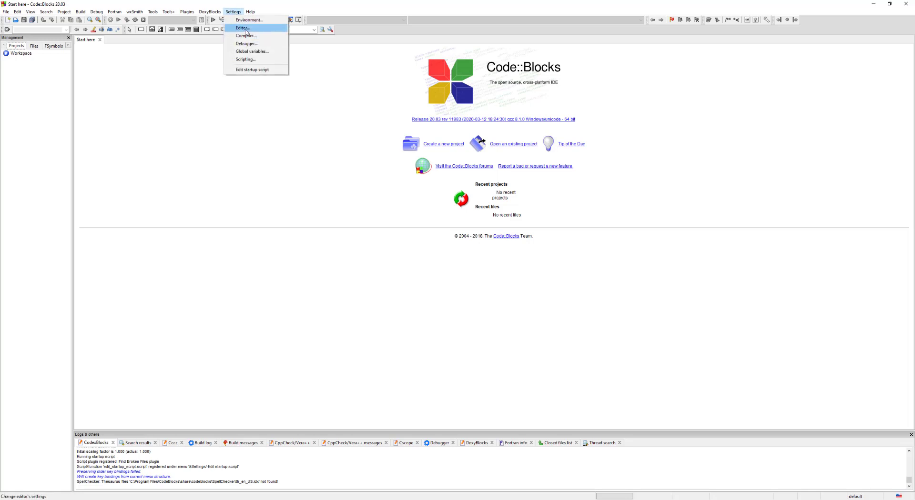
# Step: Show the Syntax highlighting colour theme list, which now holds only 'default'
pyautogui.click(241, 27)
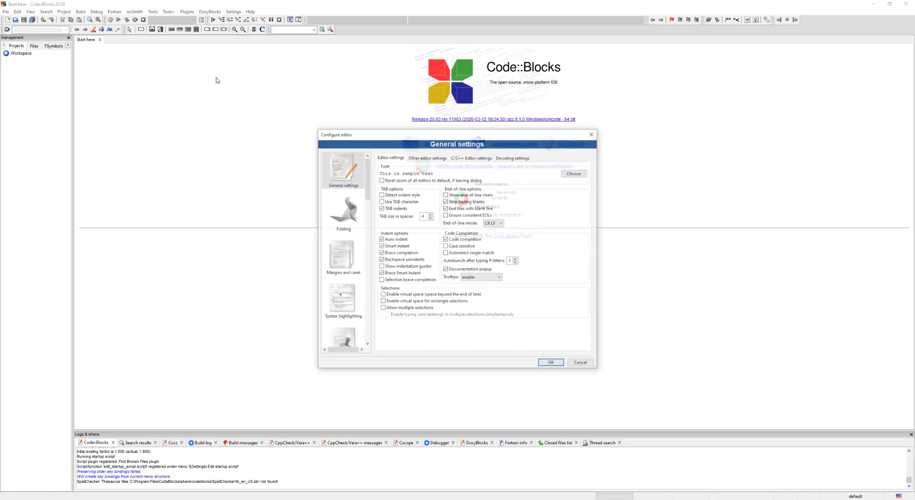
pyautogui.click(342, 299)
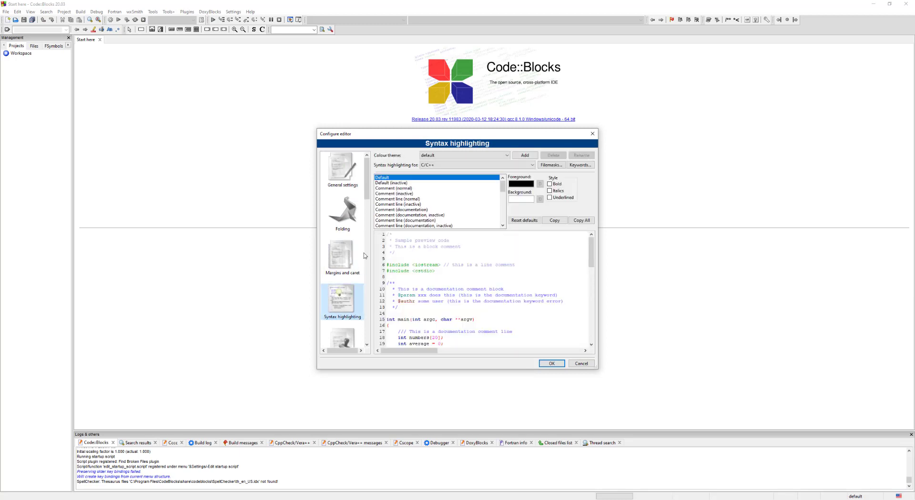
pyautogui.click(505, 156)
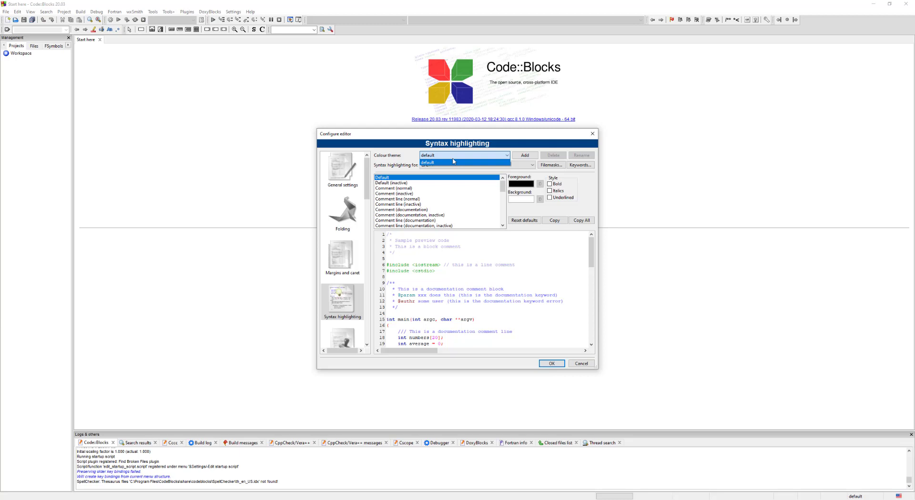
pyautogui.moveTo(443, 163)
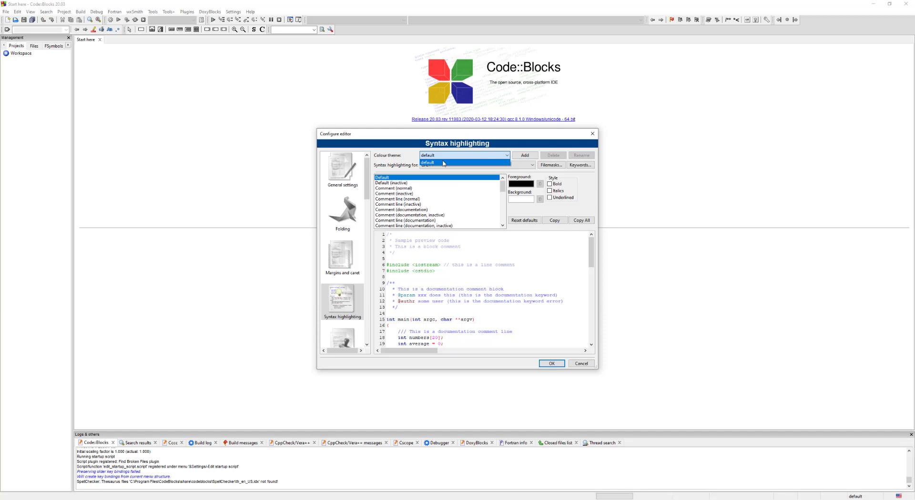
pyautogui.moveTo(469, 195)
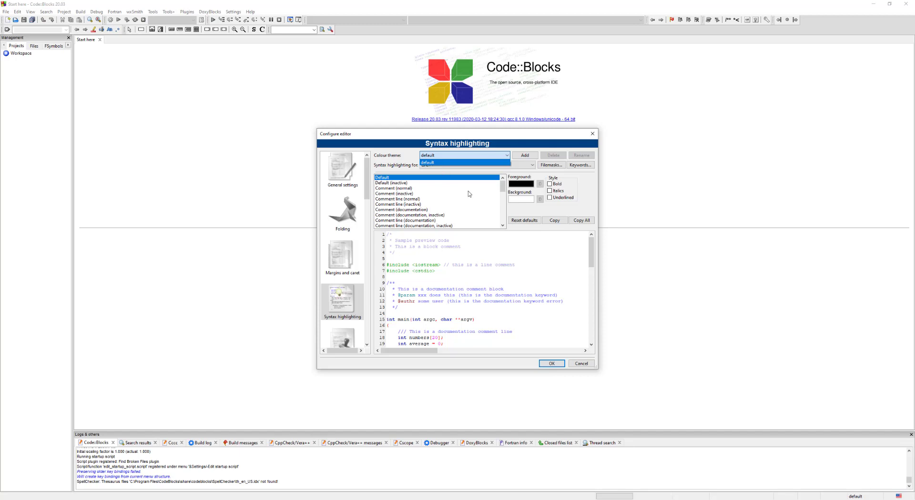